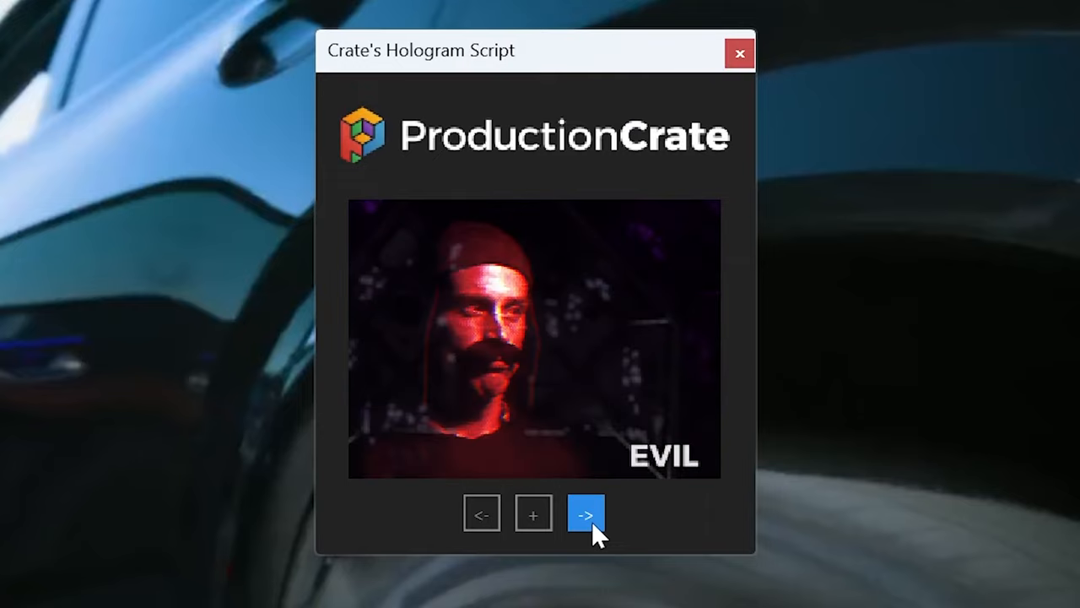
Step: Advance the Hologram Script to the preset look after EVIL
left_click(586, 514)
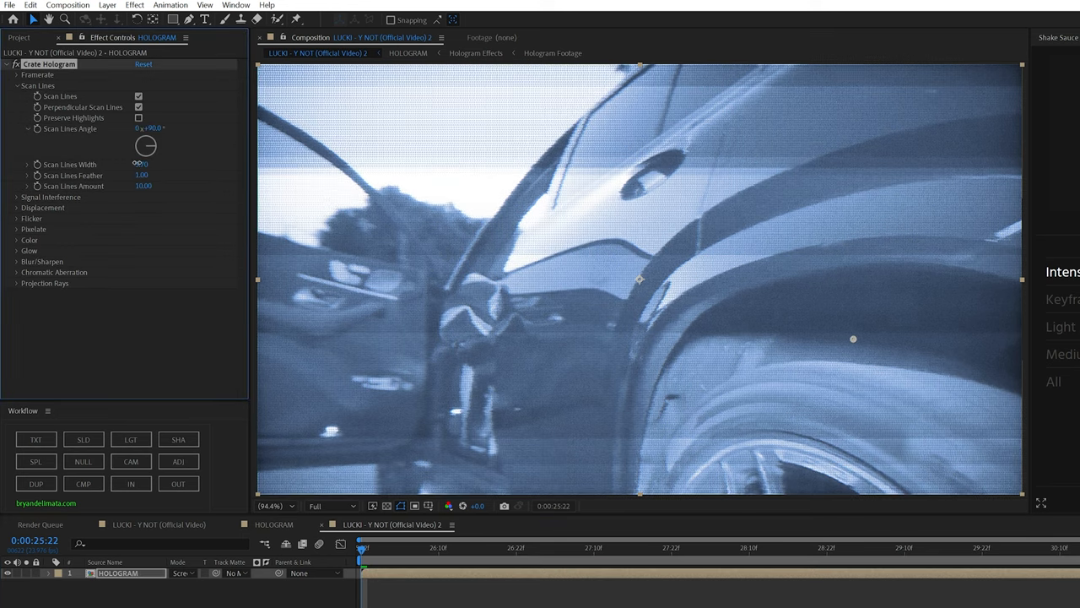
Step: Adjust the scan lines (width 5.00, feather 0.50, amount 15.00) and toggle Perpendicular Scan Lines
left_click_drag(141, 164, 148, 164)
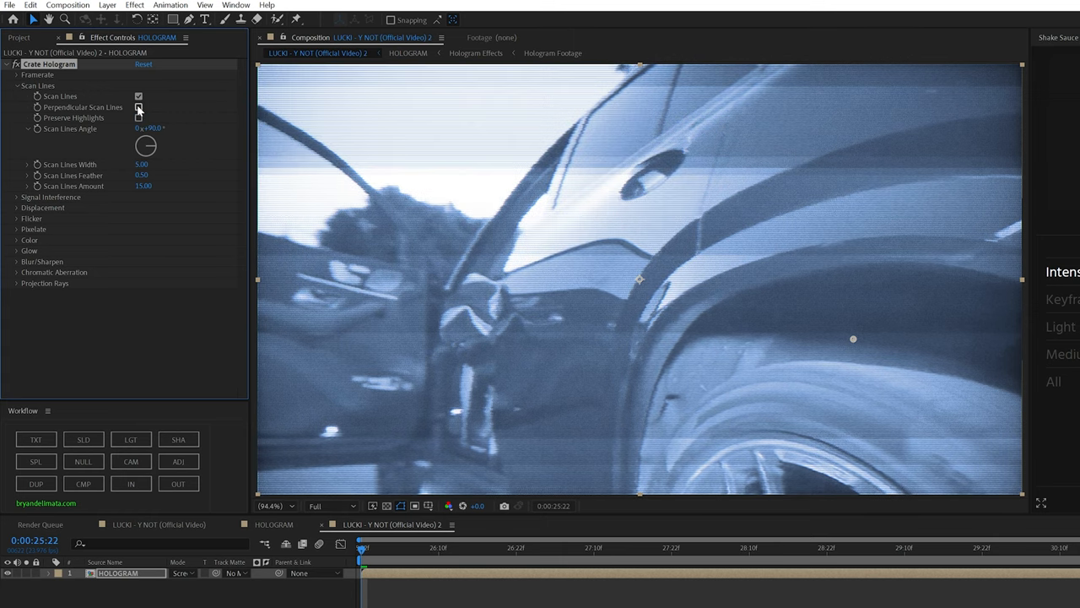
left_click(138, 108)
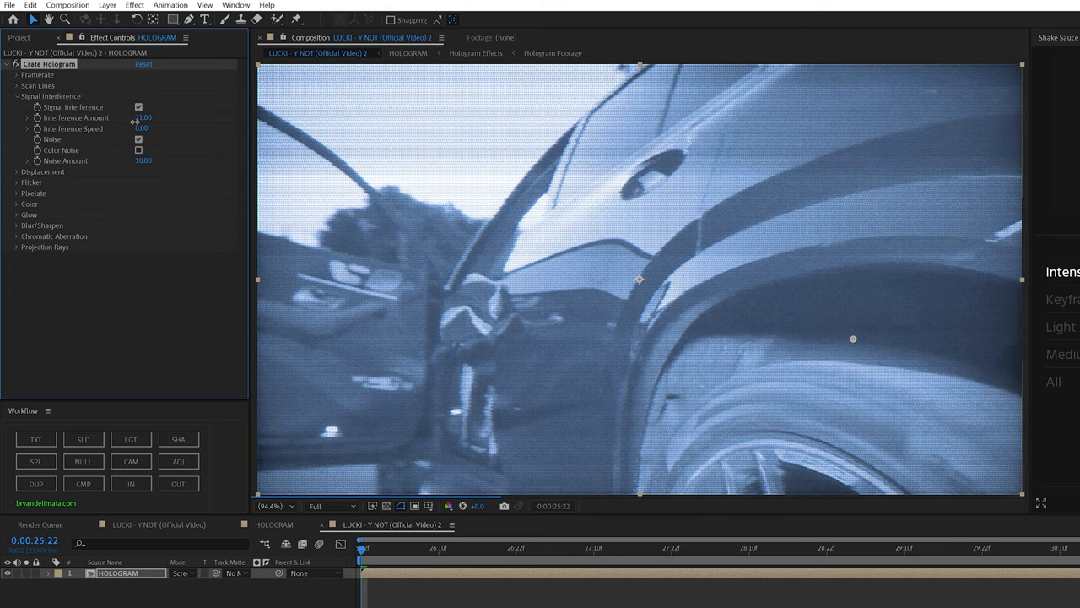
Step: Set Large Displacement Amount to 7.50 and Traveling Displacement Amount to 43
left_click(17, 96)
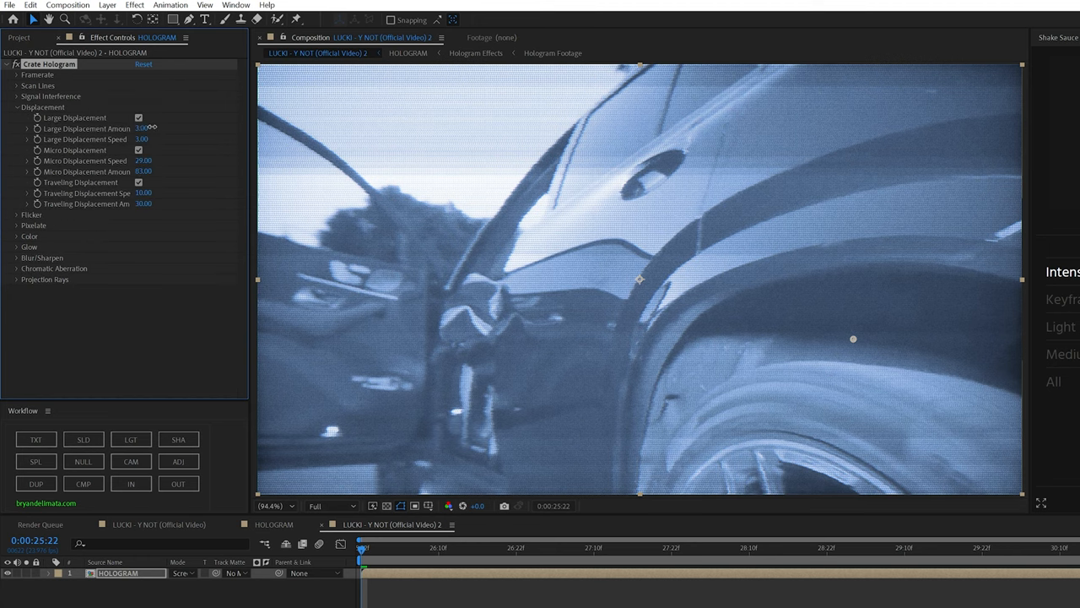
left_click_drag(143, 129, 152, 128)
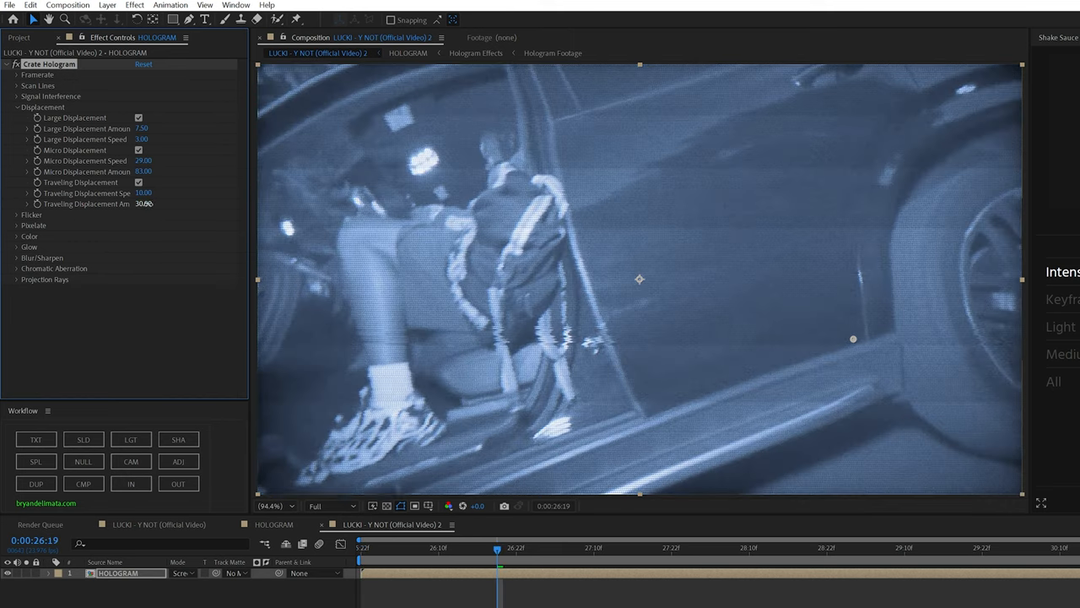
left_click_drag(144, 204, 152, 203)
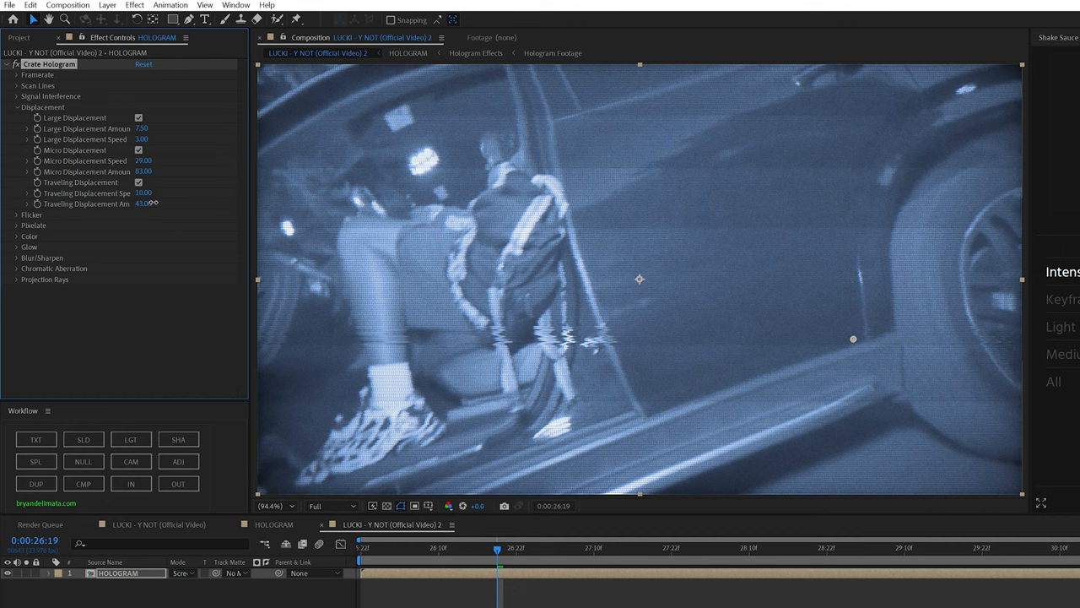
left_click_drag(143, 203, 130, 203)
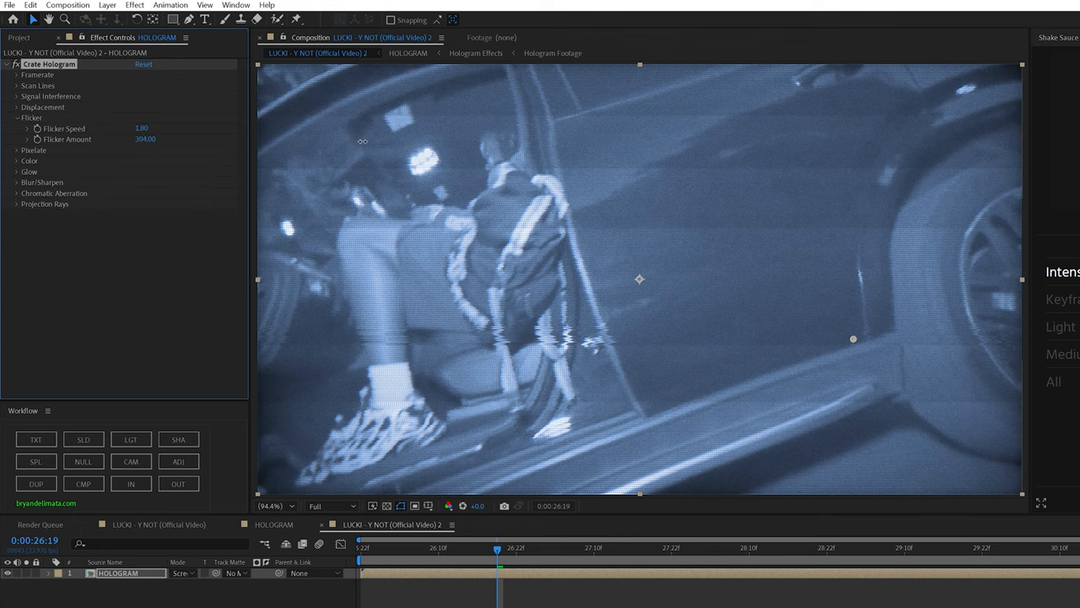
Step: Pick tint colour A0B7C3 for the hologram and raise Overall Contrast to 23
left_click(17, 118)
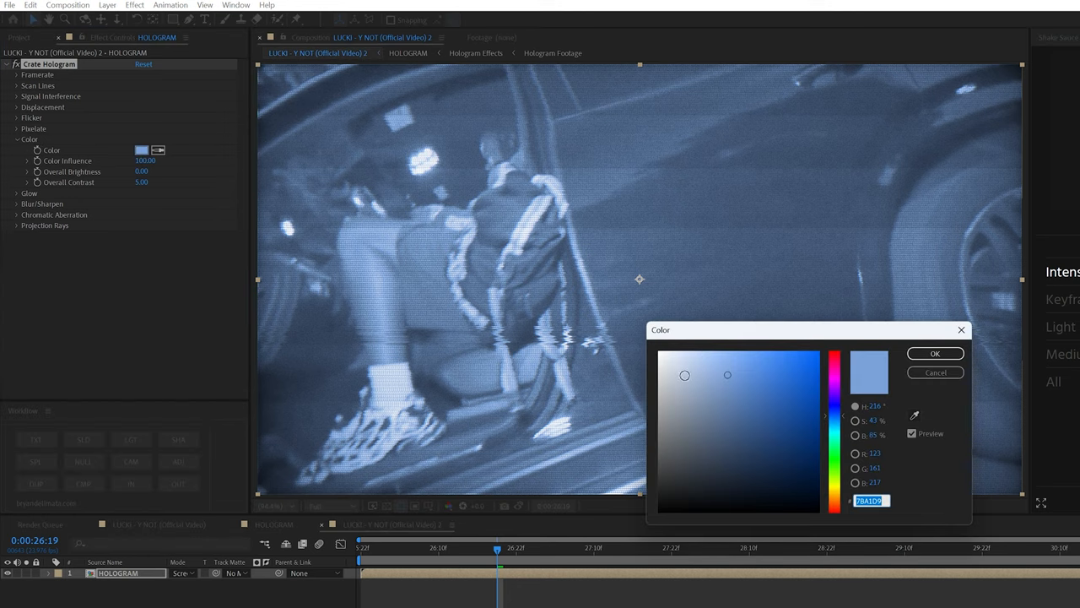
left_click_drag(728, 375, 704, 393)
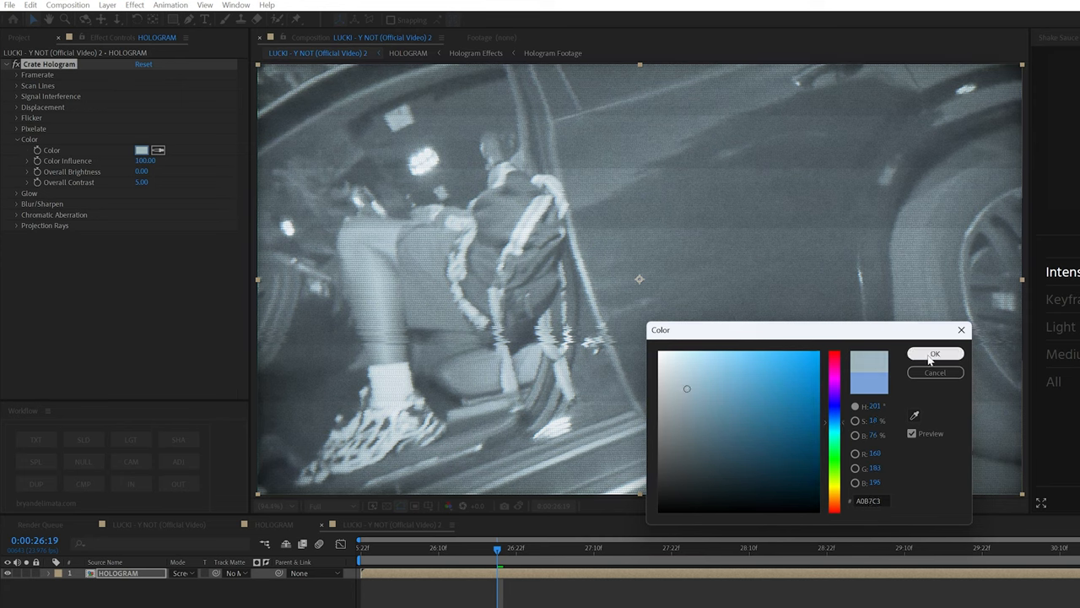
left_click(935, 352)
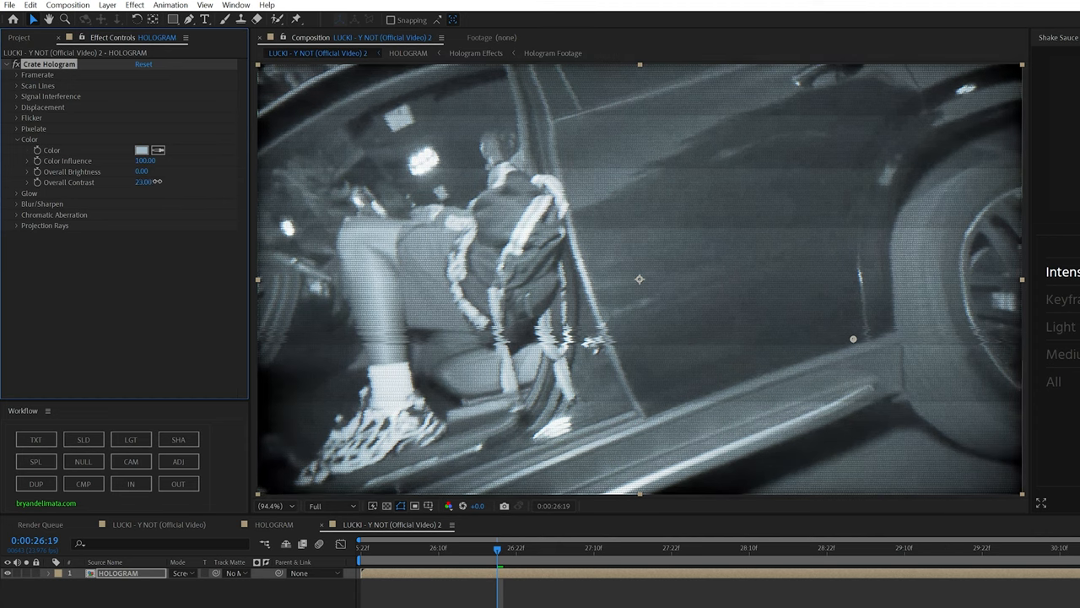
left_click_drag(141, 172, 151, 171)
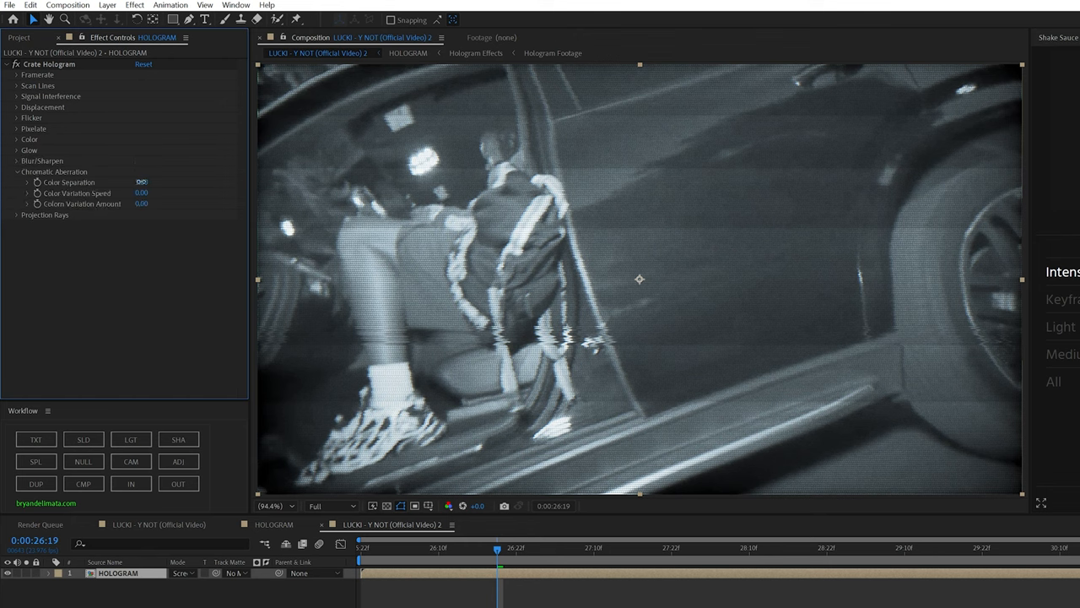
Step: Settle Color Separation at 2.30, then search the Effects panel for 'opti'
left_click_drag(141, 182, 158, 181)
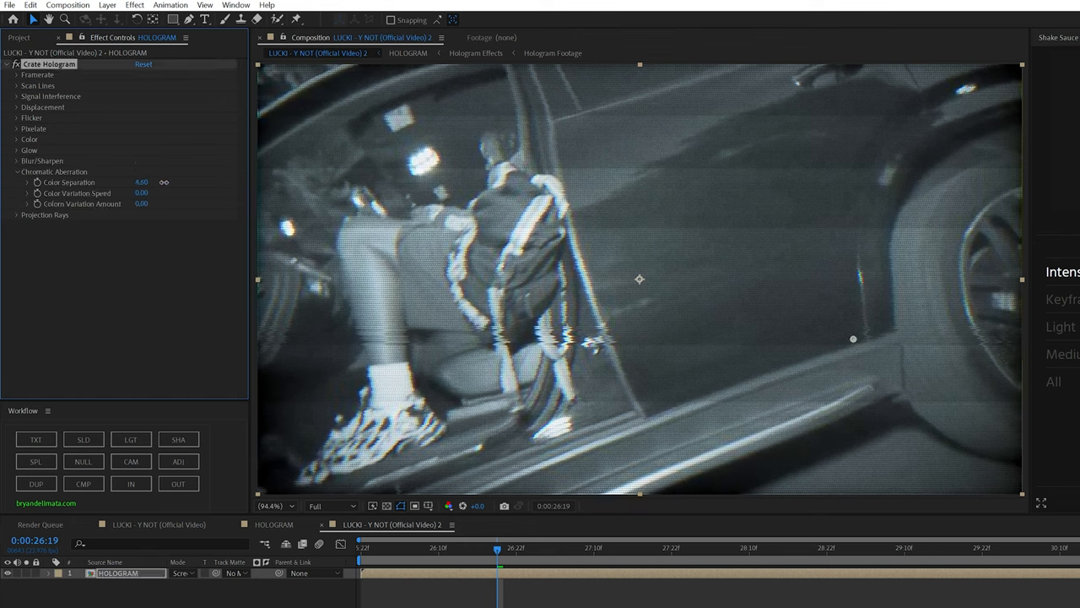
left_click_drag(141, 182, 169, 181)
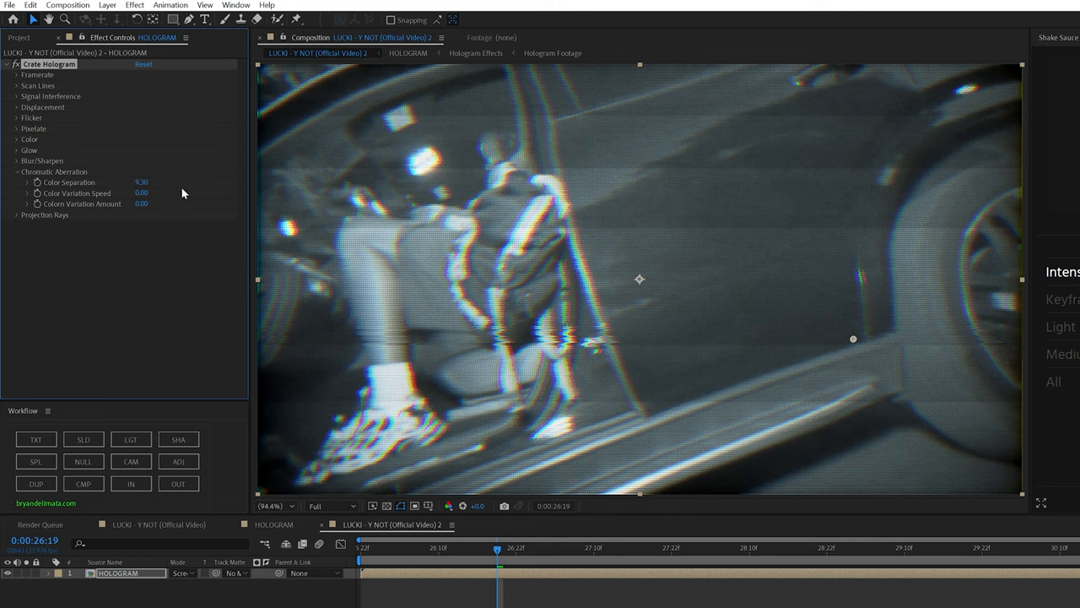
left_click_drag(141, 181, 122, 181)
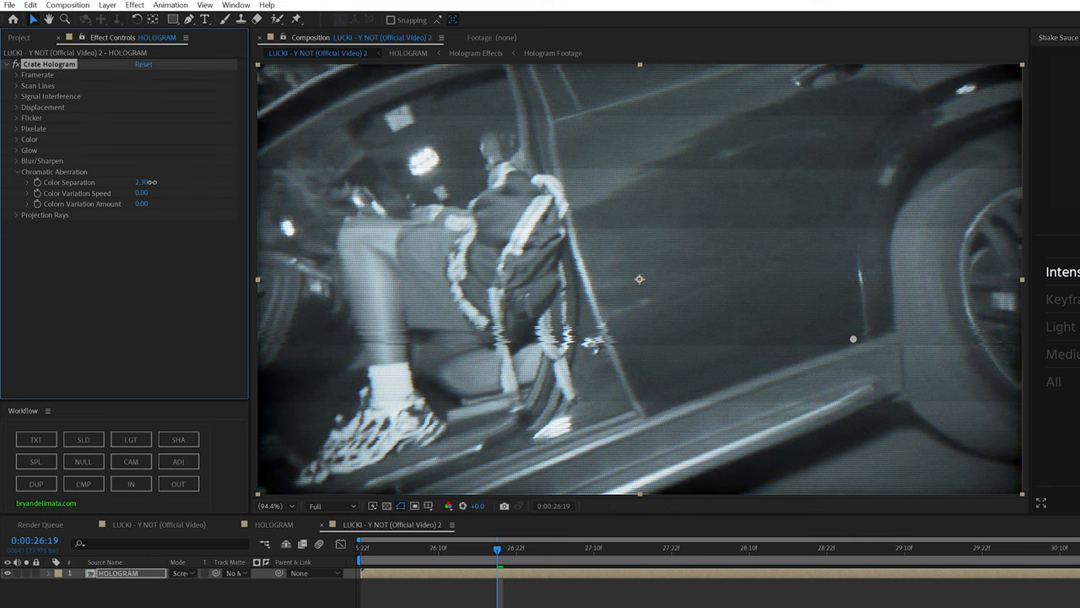
type("opti")
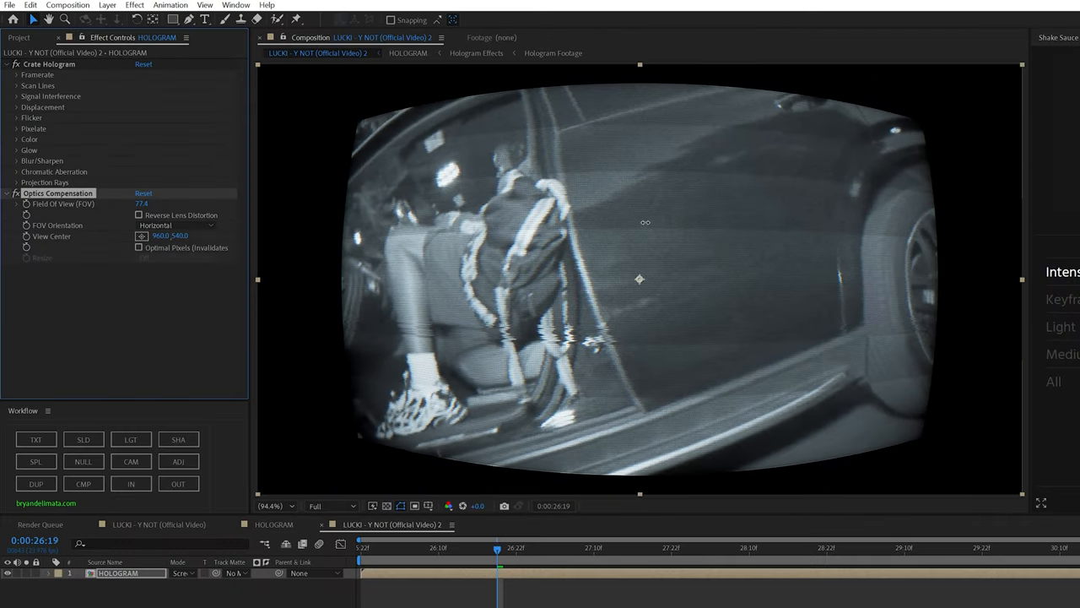
Step: Set the Optics Compensation Field Of View to 77.4 on the HOLOGRAM layer
left_click_drag(141, 204, 142, 204)
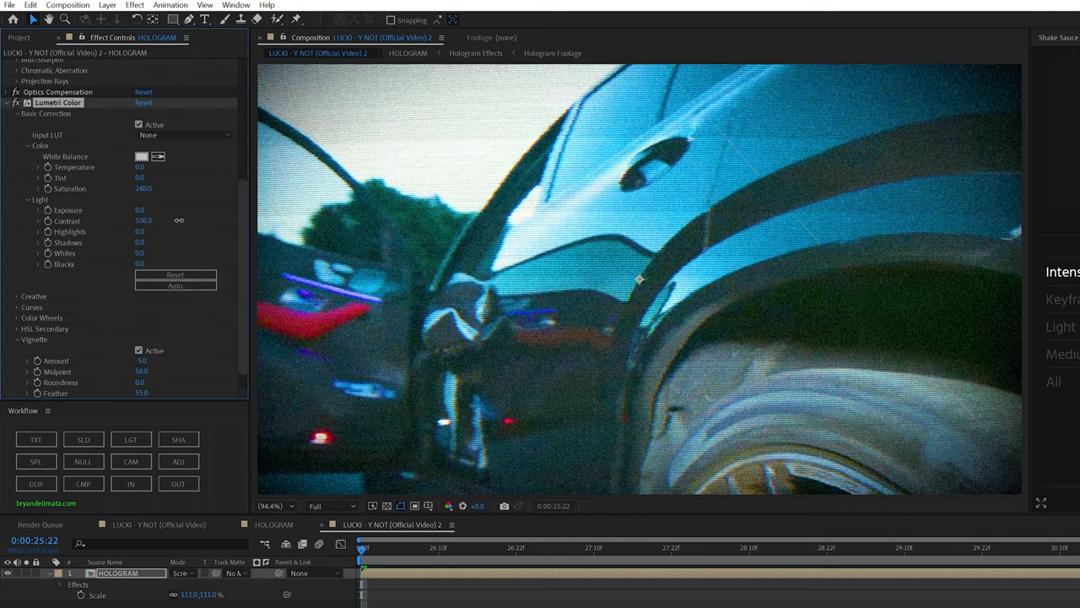
Step: Raise the Lumetri Color Contrast to 150
left_click_drag(144, 221, 217, 218)
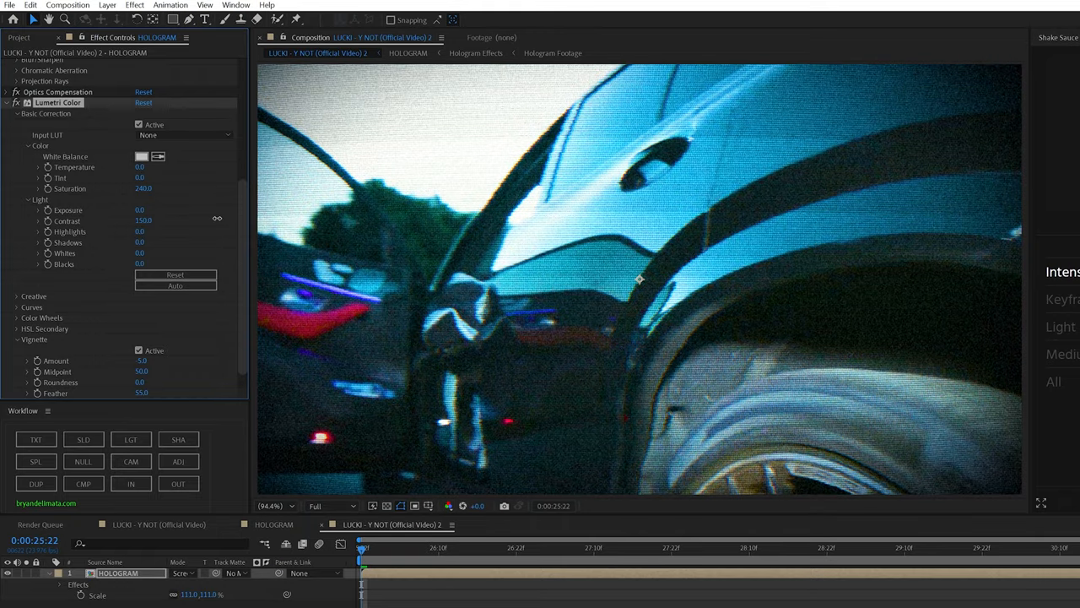